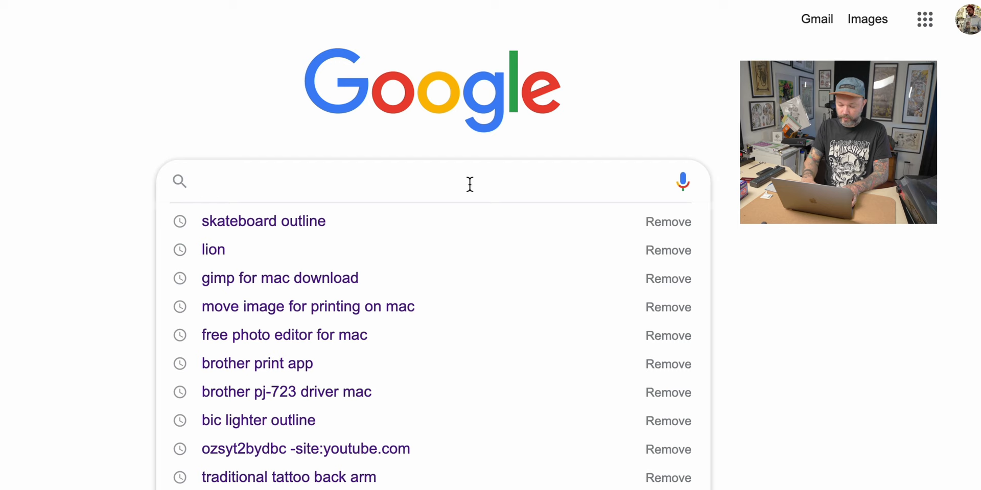
Step: Search Google Images for 'lion' and save the Lion d'Afrique photo to Downloads
left_click(213, 250)
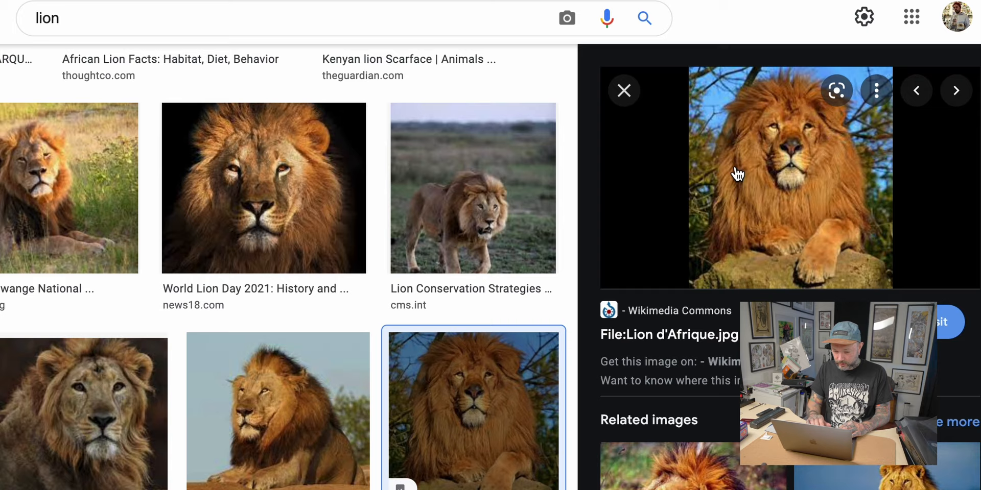
right_click(738, 175)
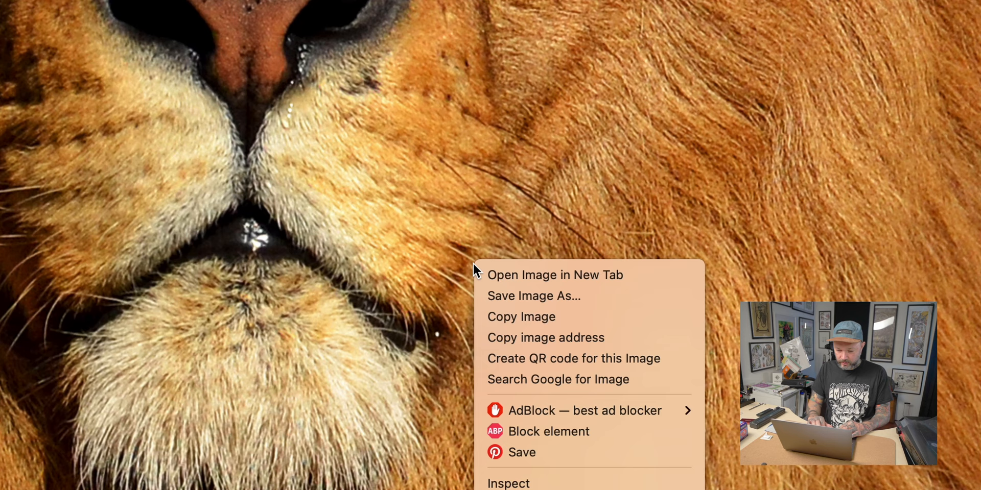
left_click(532, 296)
type("Lion_d'Afrique")
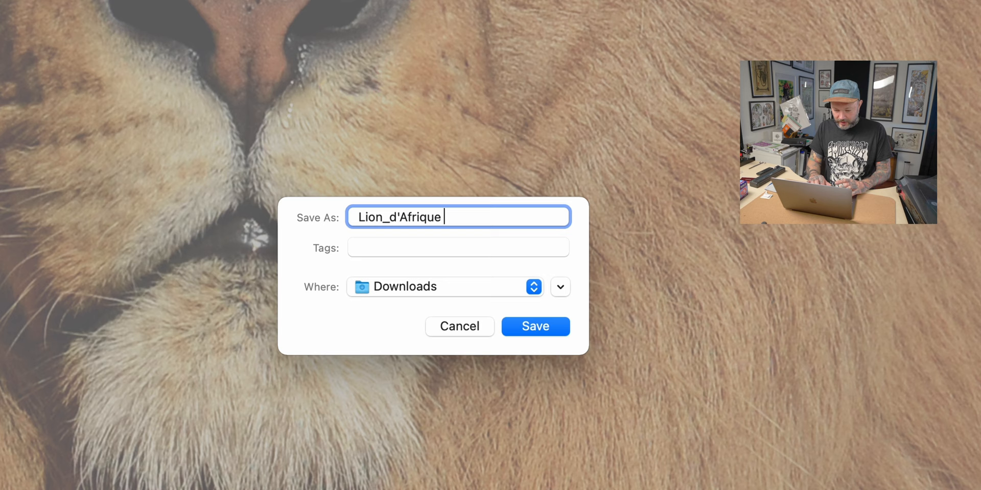
left_click(535, 326)
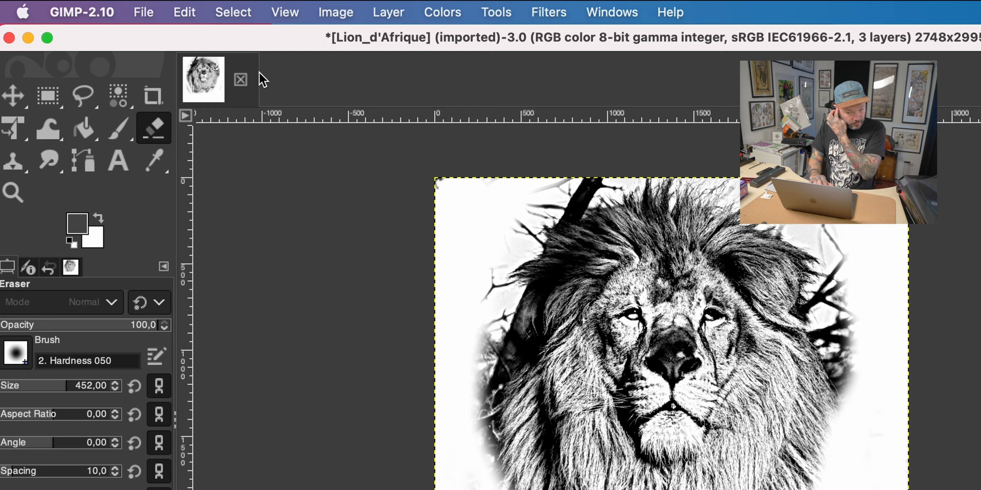
mouse_move(139, 66)
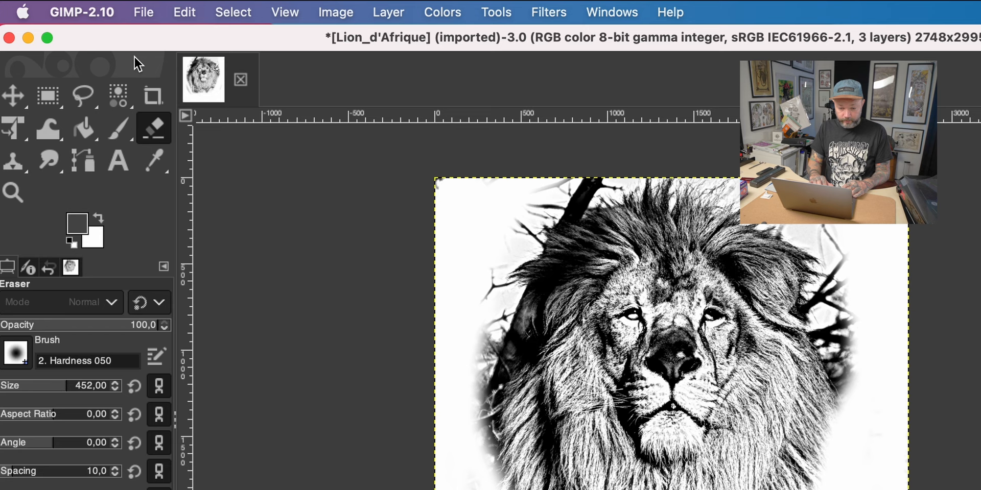
Step: Open Lion_d'Afrique.jpeg from Downloads as a second image in GIMP
left_click(143, 11)
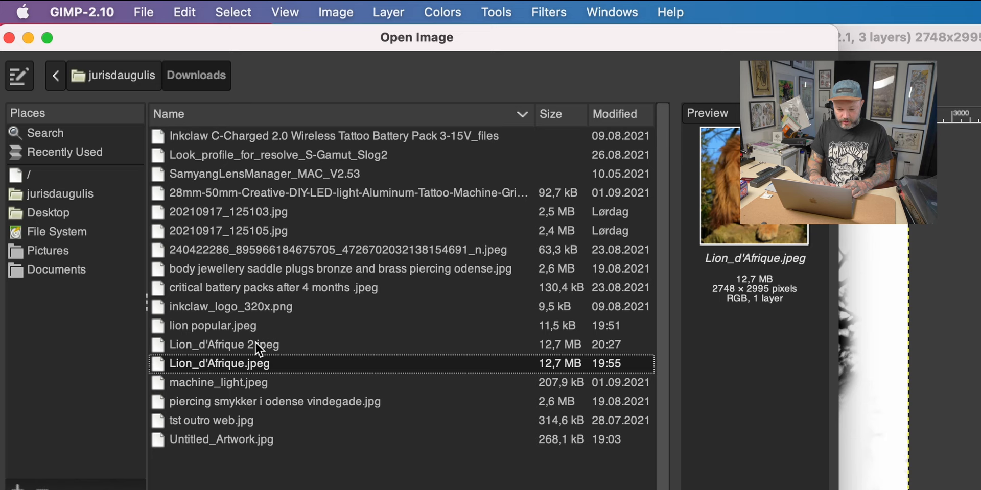
double_click(220, 363)
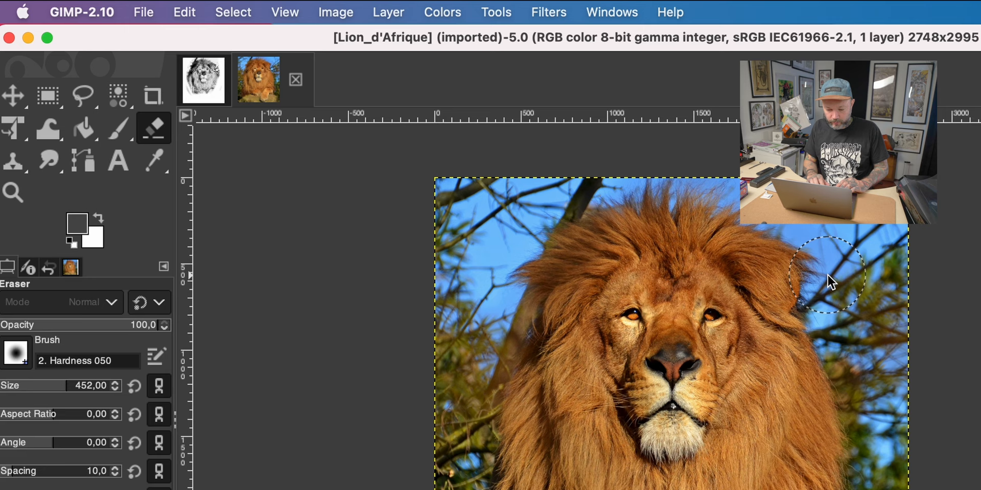
Step: Crop the lion photo to a 1903×2288 portrait framing the head
left_click(153, 96)
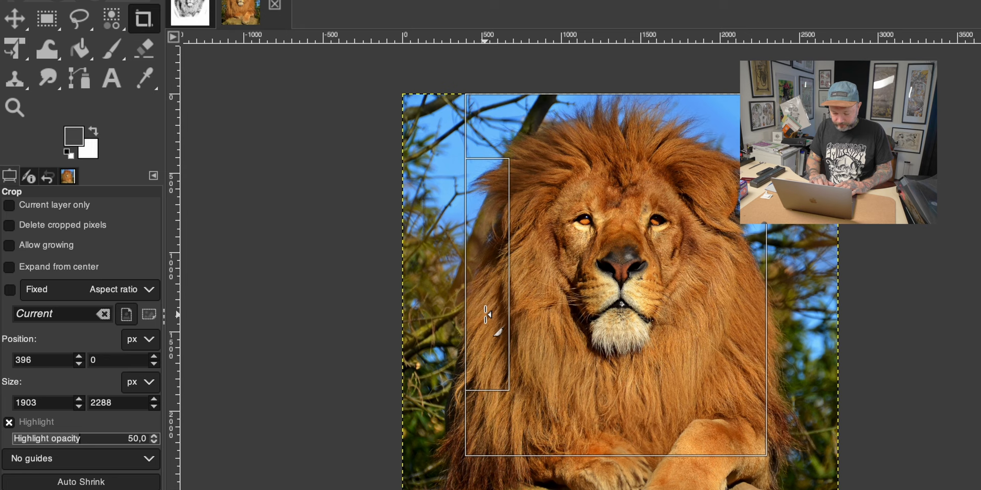
left_click(143, 48)
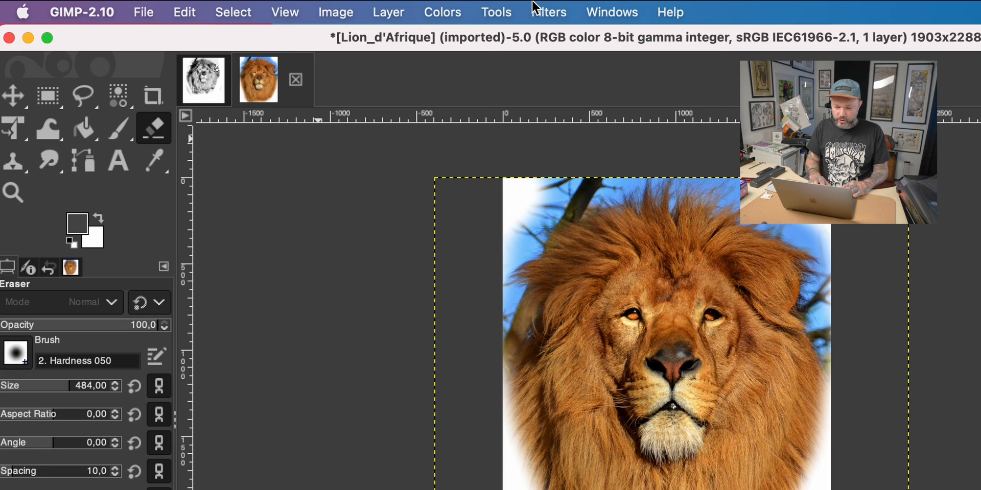
Step: Set the Saturation scale to 0 so the cropped lion becomes greyscale
left_click(441, 12)
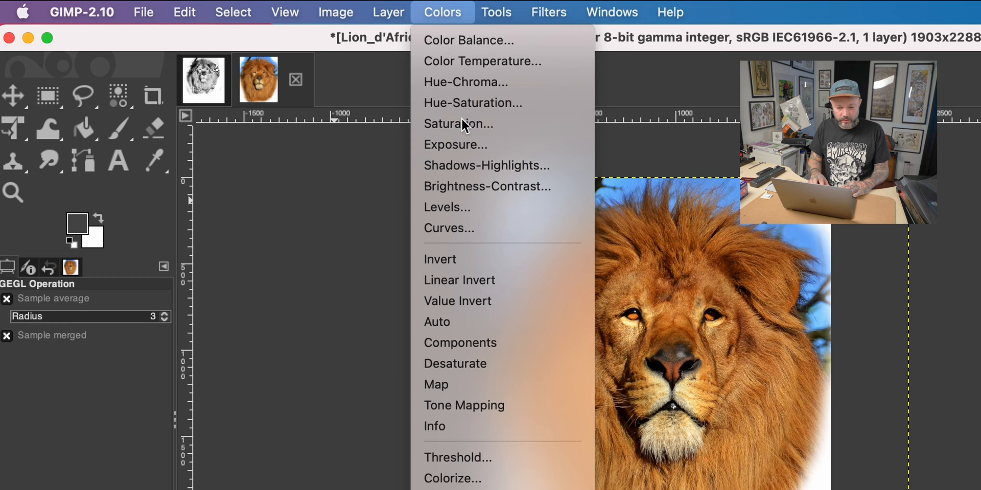
left_click(458, 123)
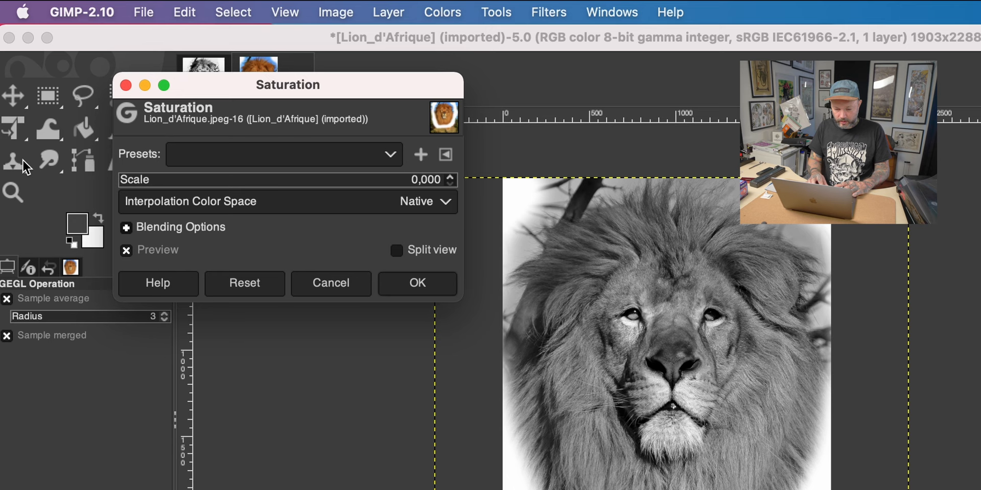
left_click(388, 11)
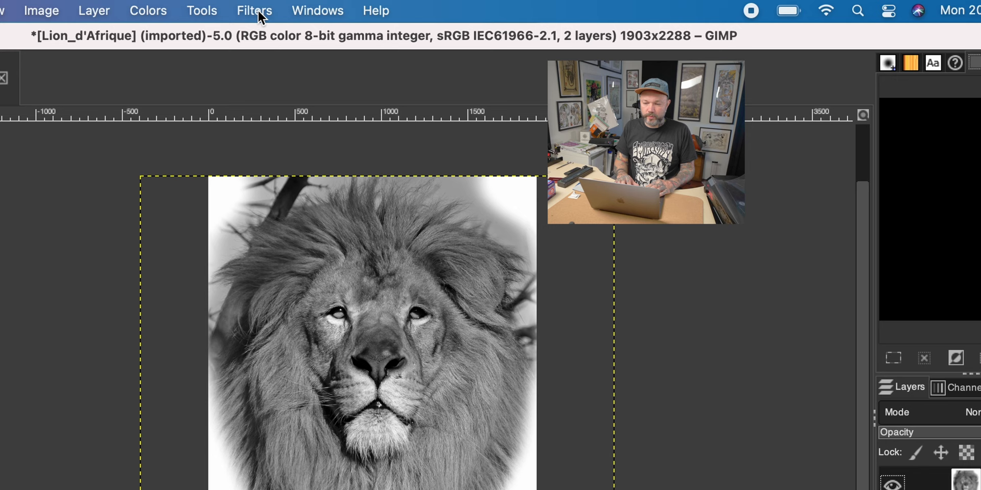
Step: Preview the Photocopy filter with a small mask radius and heavy percent black
left_click(254, 10)
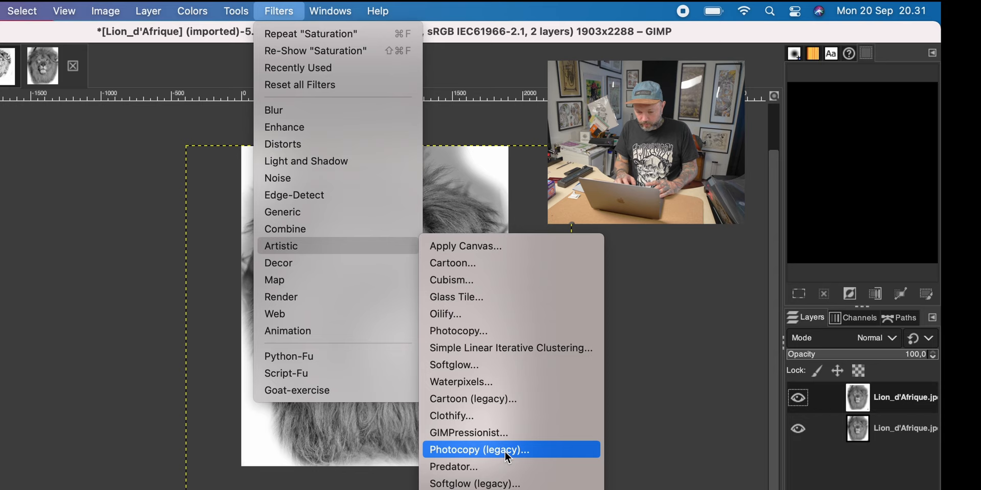
left_click(476, 450)
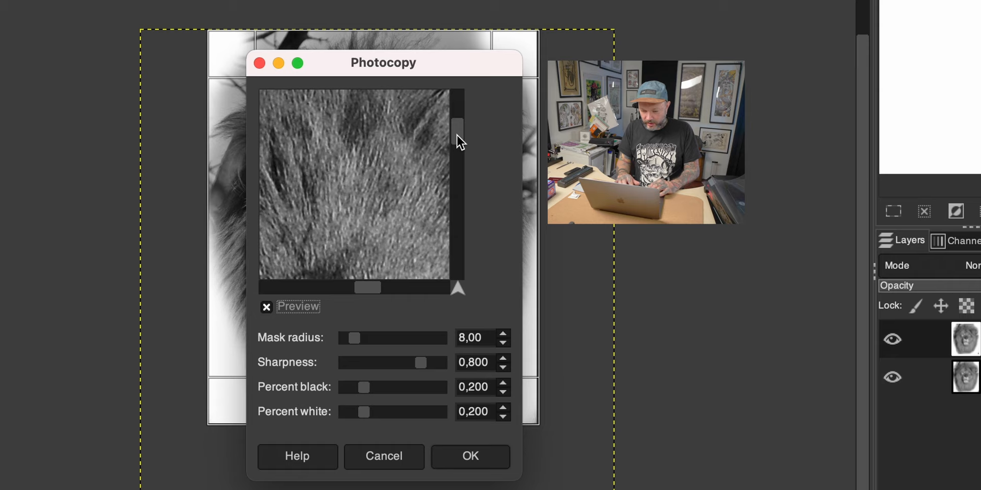
left_click_drag(354, 338, 377, 337)
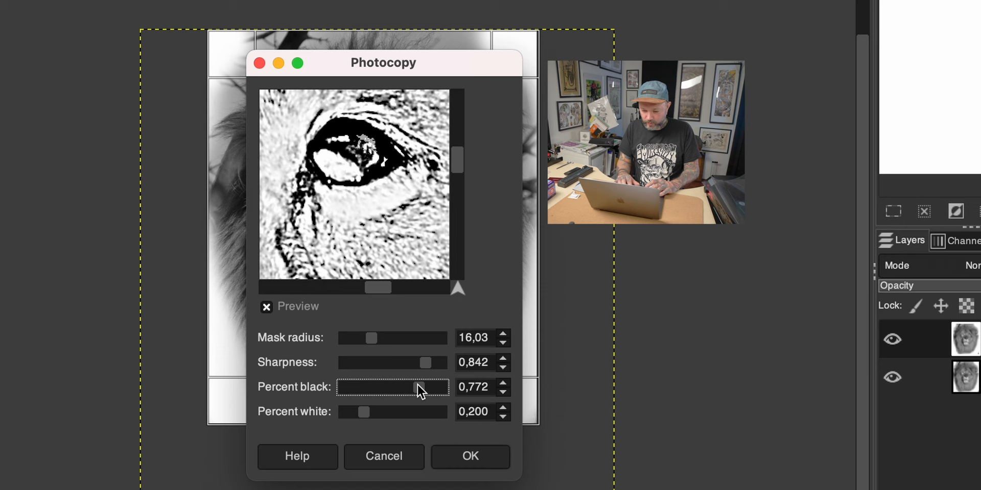
left_click(470, 456)
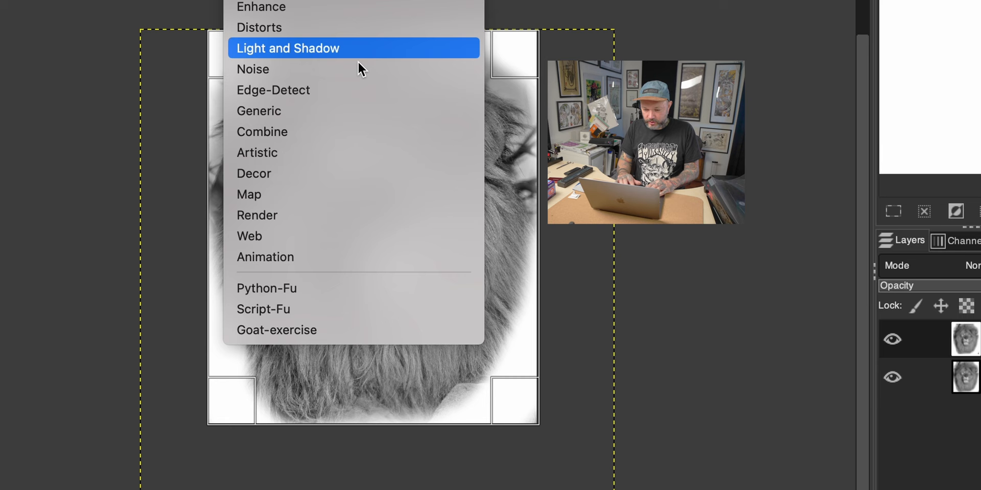
Step: Set Photocopy mask radius to 50 and percent black to about 0.495
left_click(288, 48)
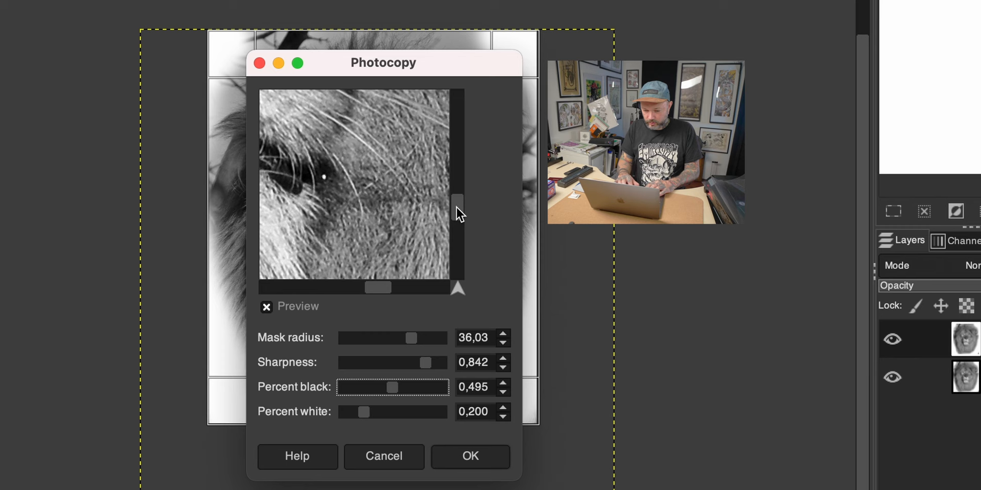
left_click_drag(410, 338, 438, 338)
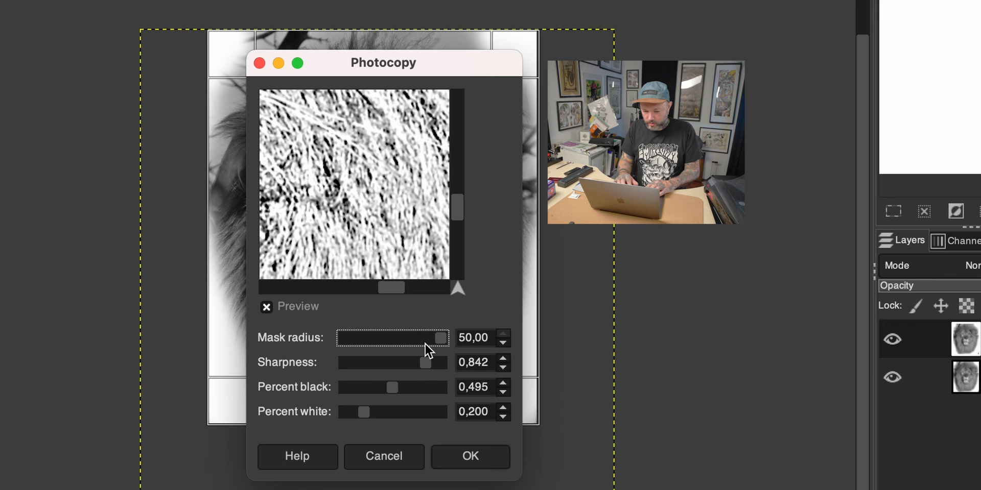
left_click(470, 456)
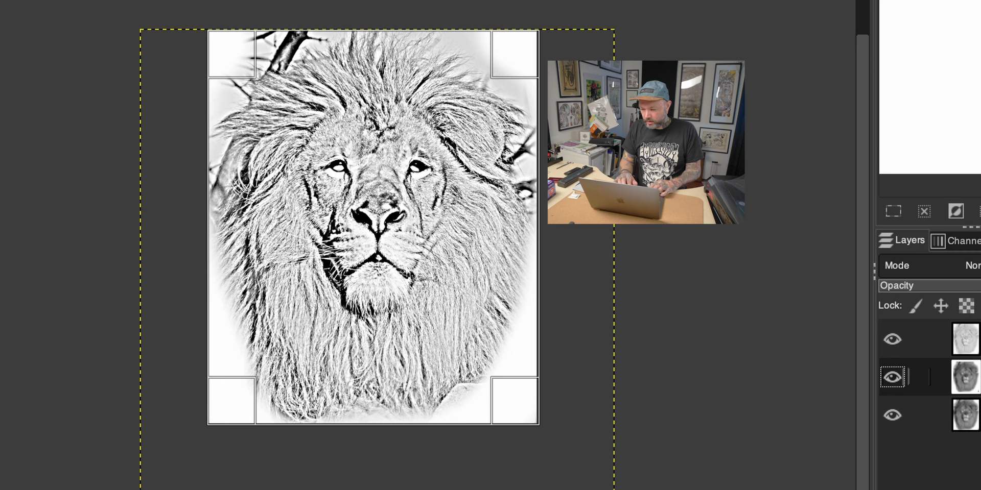
Step: Confirm the Photocopy filter to produce the line stencil layer
left_click(406, 8)
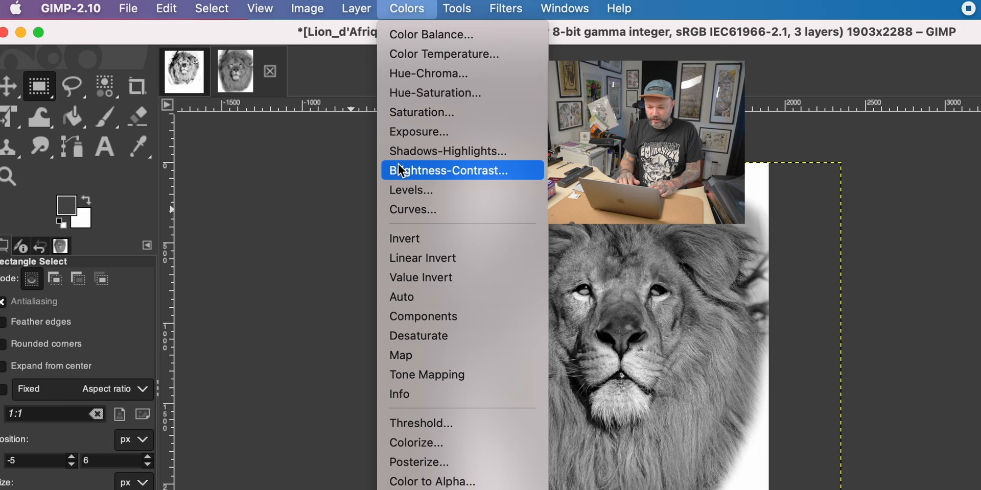
Step: Lower the Levels input white point to brighten the greyscale lion layer
left_click(411, 190)
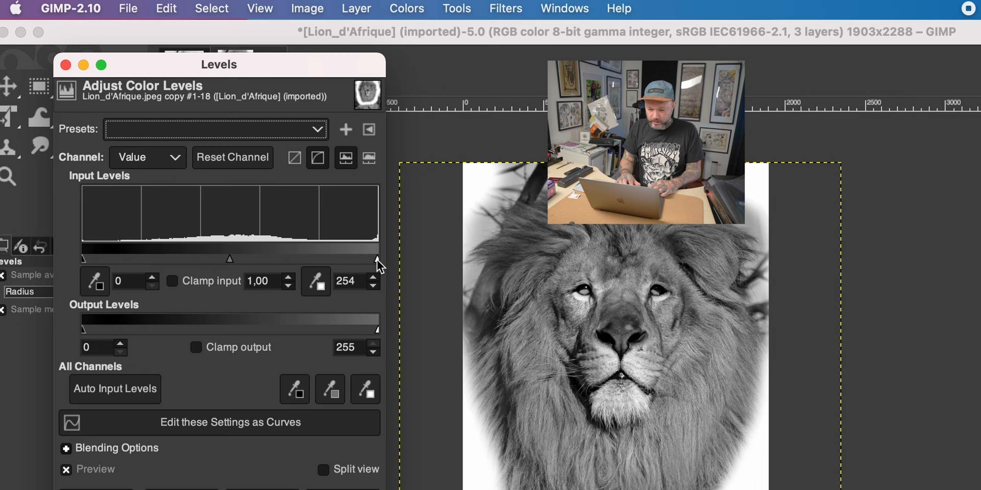
left_click_drag(375, 258, 265, 258)
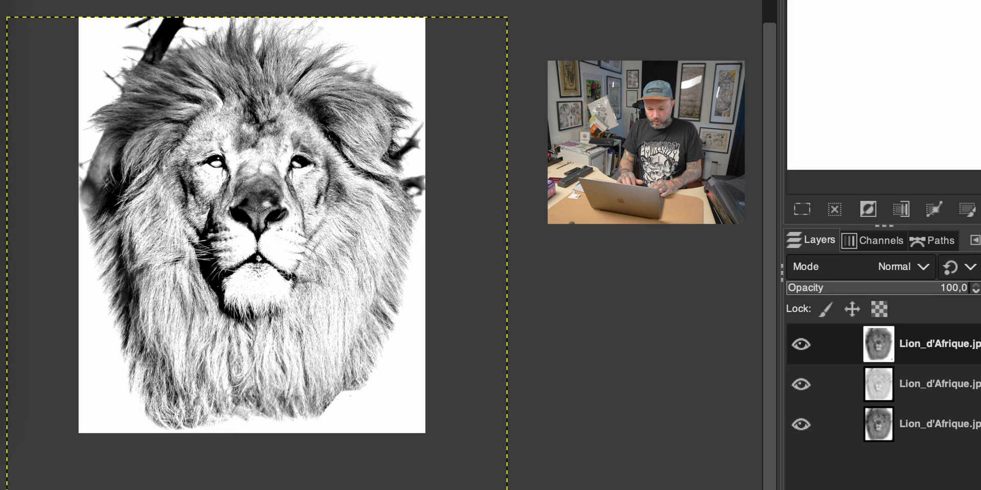
left_click(801, 344)
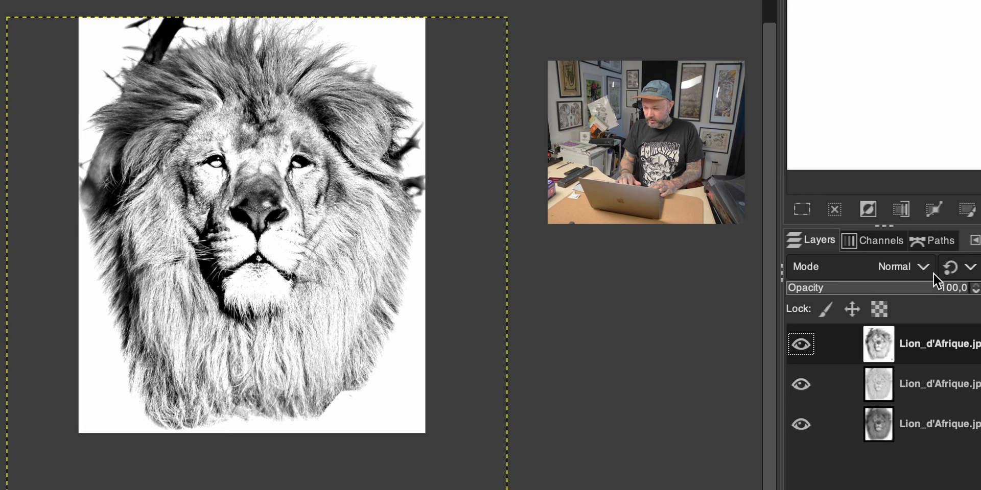
Step: Set the top lion layer's blend mode to Multiply
left_click(901, 266)
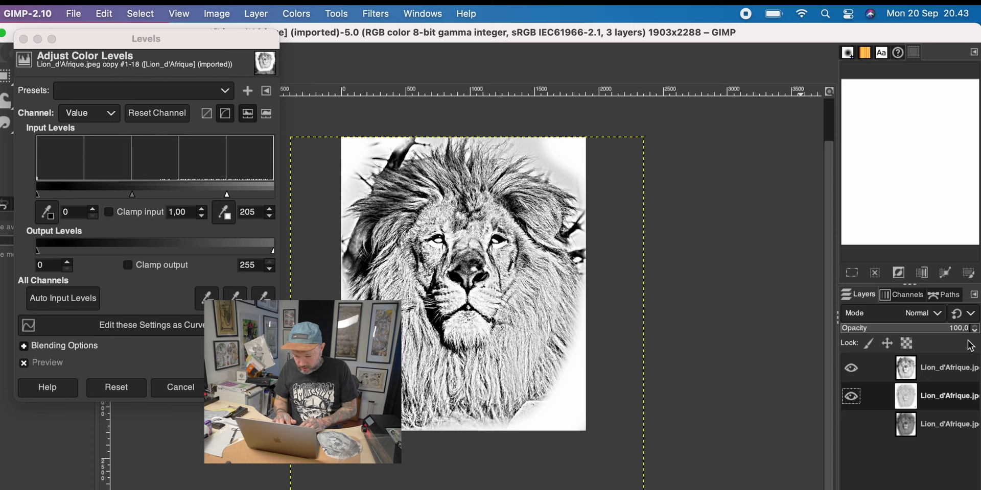
Step: Set the stencil layer's Levels white input to 205 and confirm
left_click(920, 314)
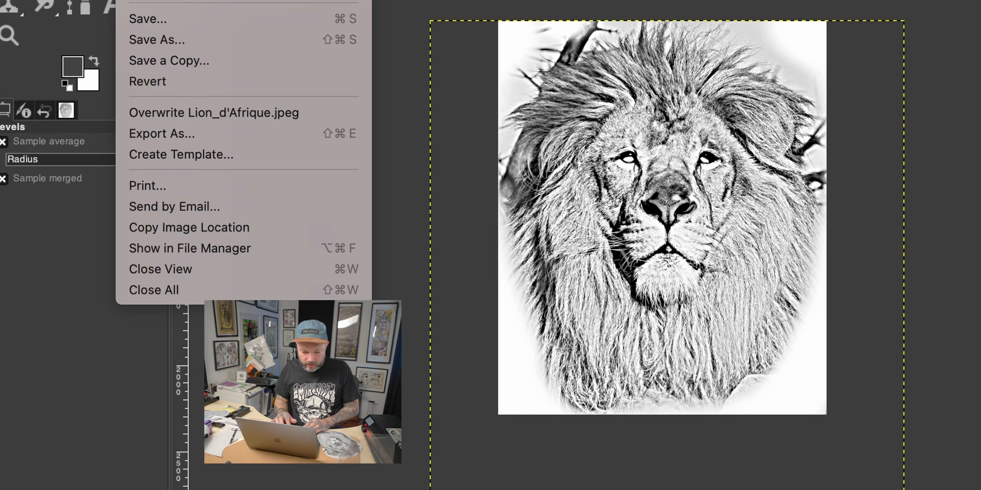
Step: In Print's Image Settings, enable Ignore Page Margins so the lion sits top-left at 197.30 x 237.22 mm
left_click(147, 186)
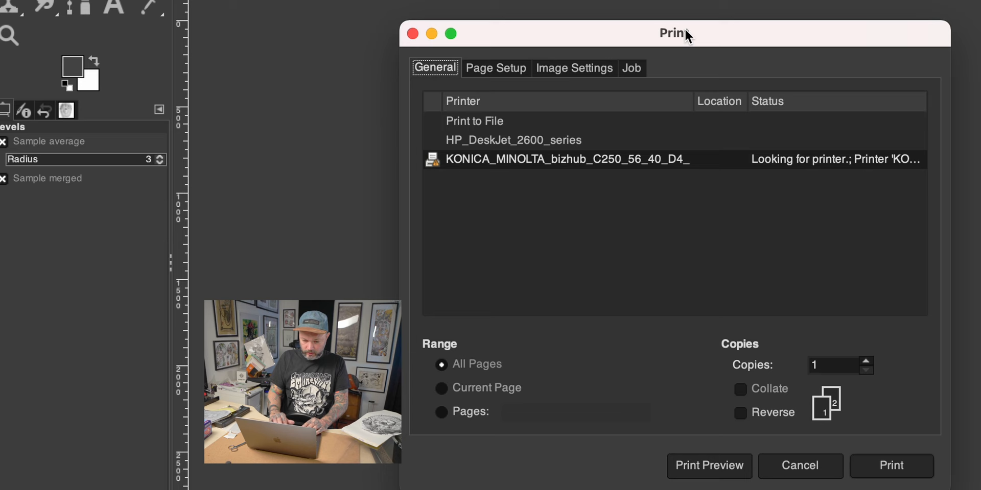
left_click(574, 67)
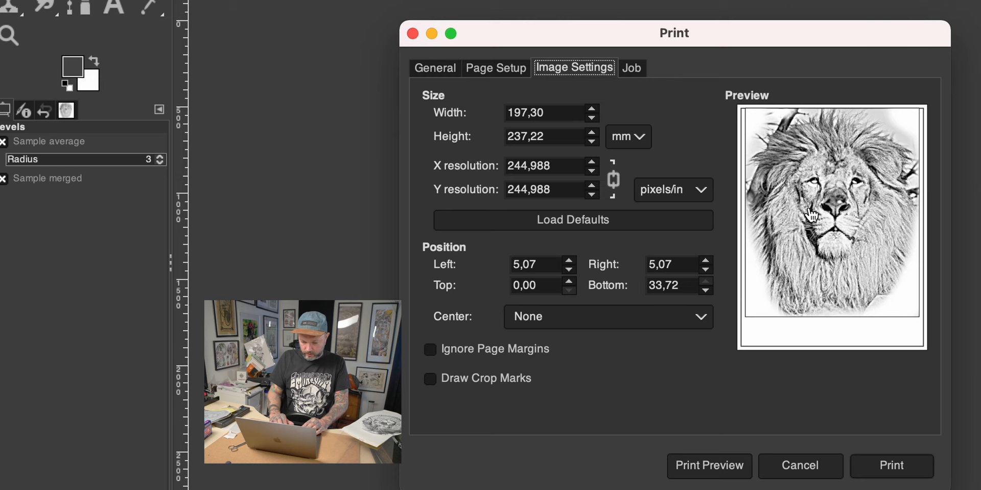
left_click(429, 349)
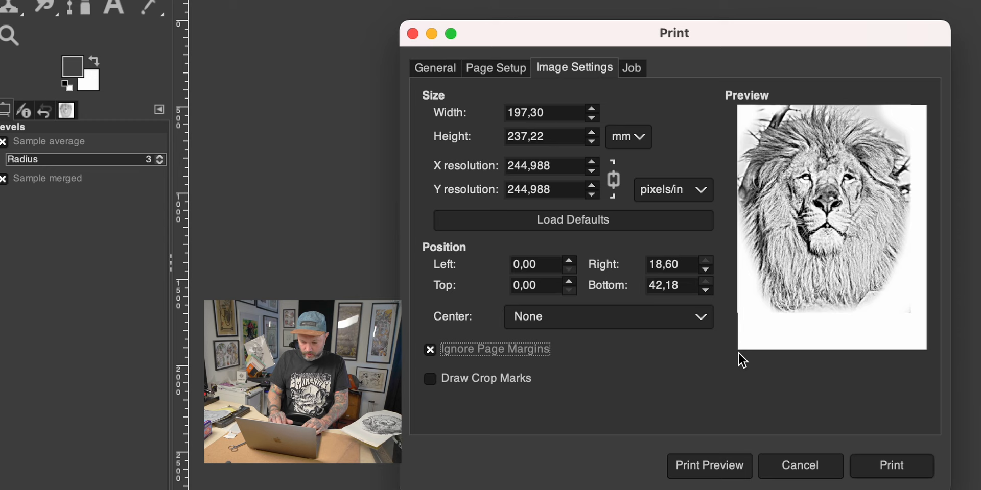